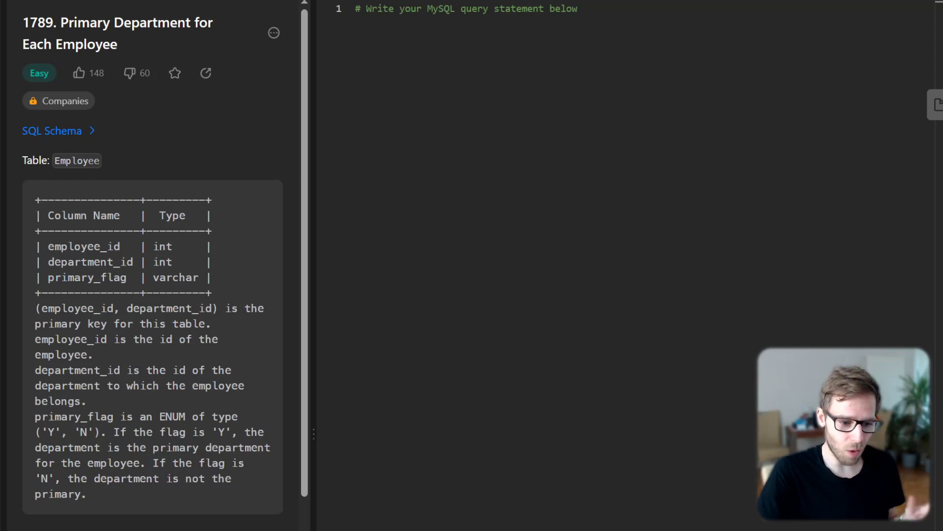
Begin the query with SELECT employee_id, in the MySQL editor
double_click(563, 9)
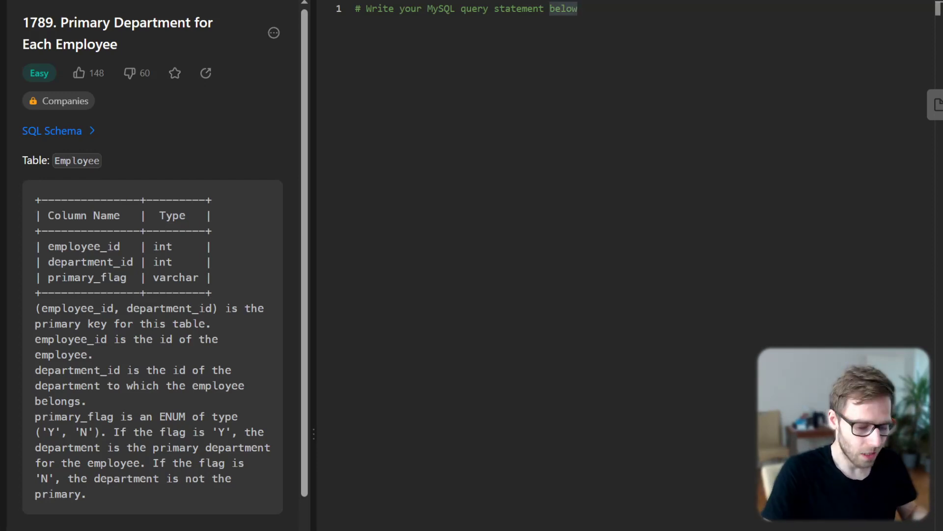
text(SELE)
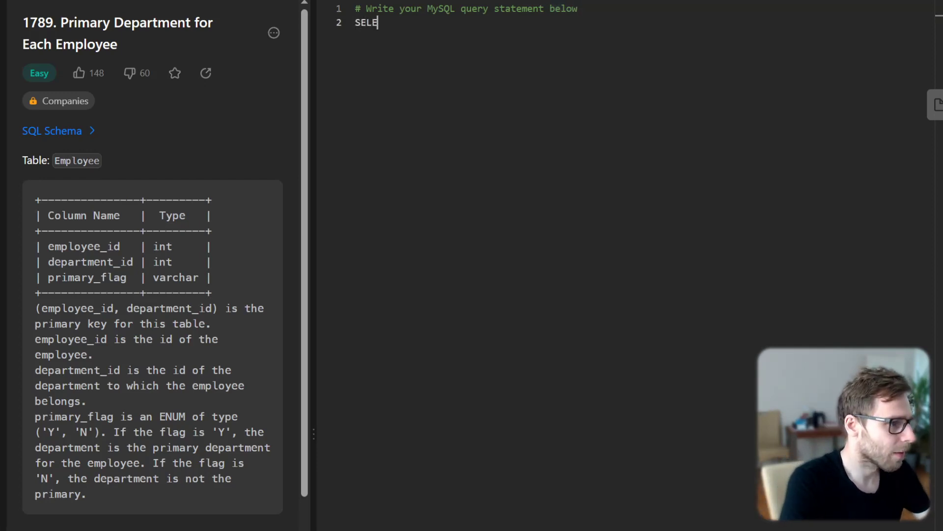
text(CT employ)
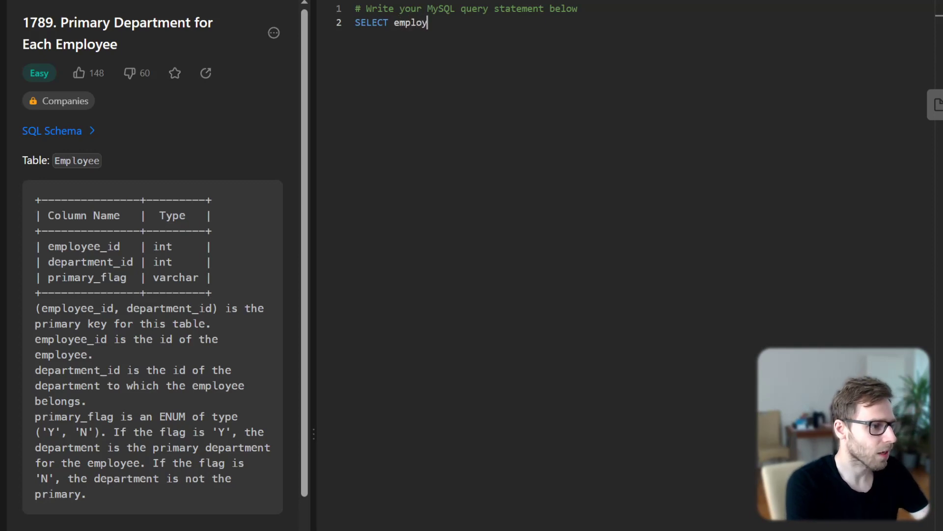
text(ee_id,)
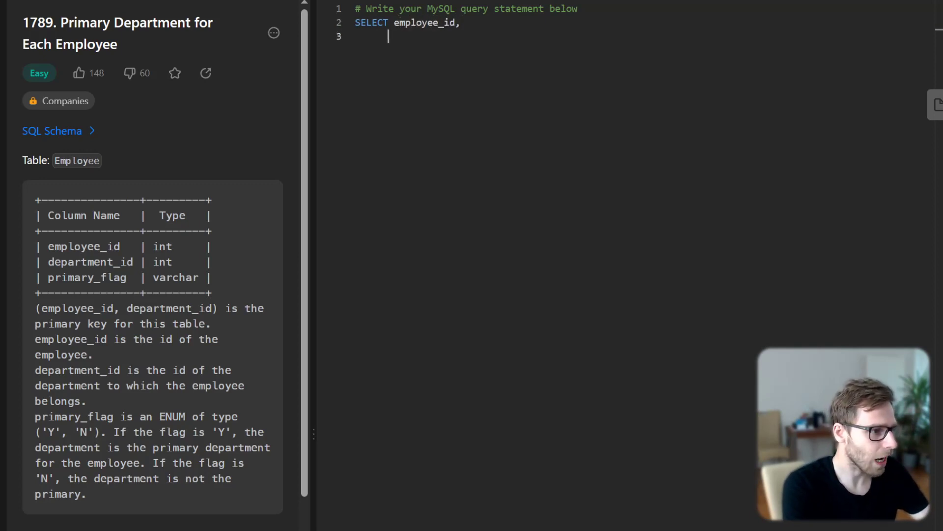
Add COALESCE(MAX(CASE WHEN primary_flag = 'Y' THEN department_id END), for the primary-flagged department
text(COALESCE)
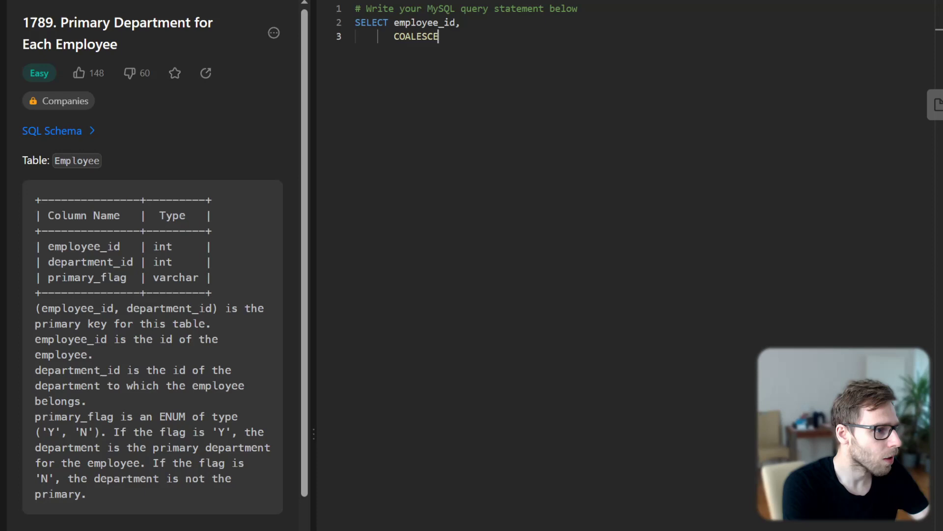
text((MAX(CASE WH)
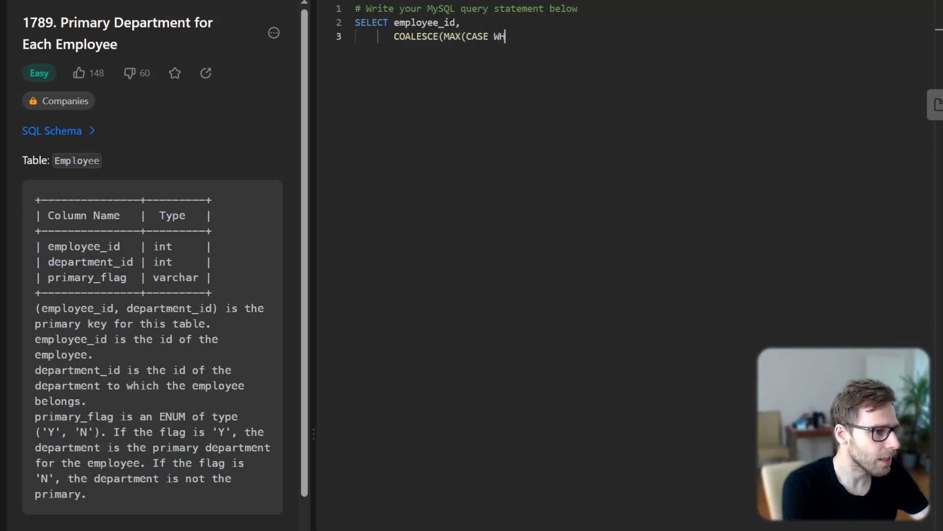
text(EN primary)
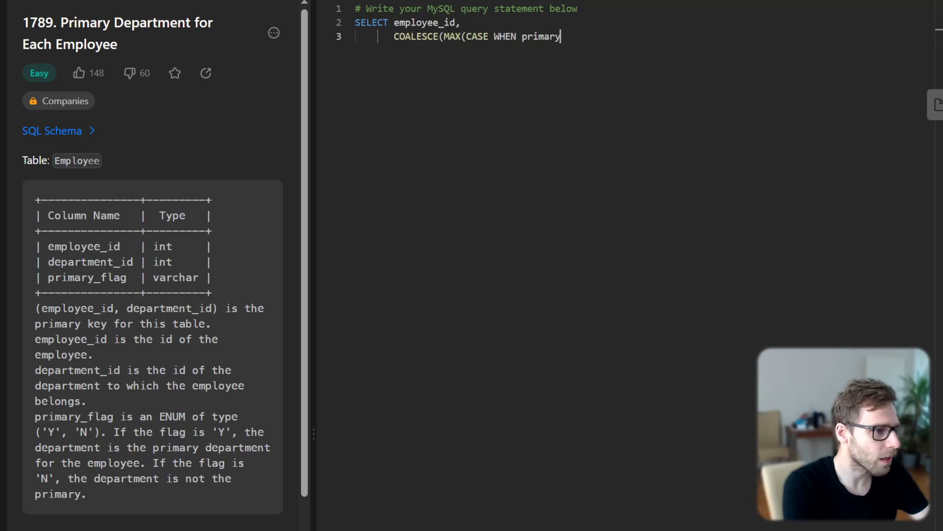
text(_flag = 'Y')
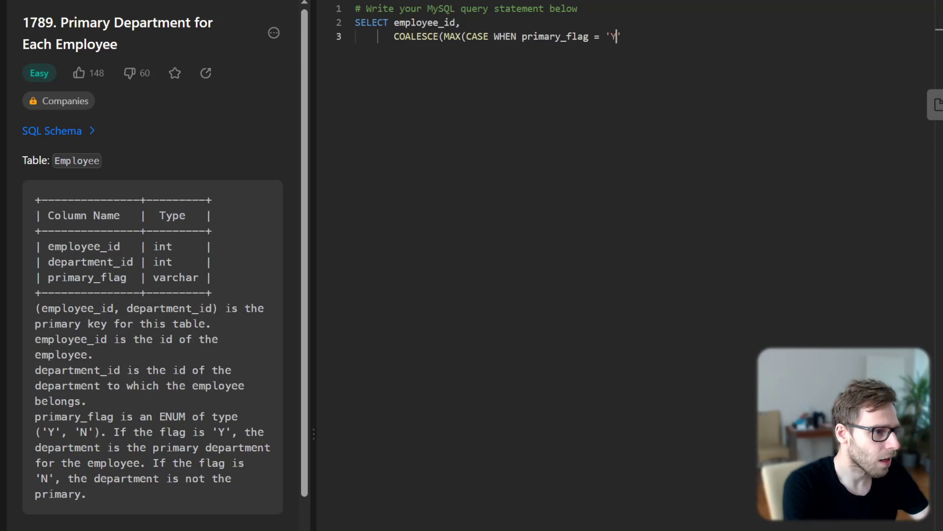
text(THEN department_)
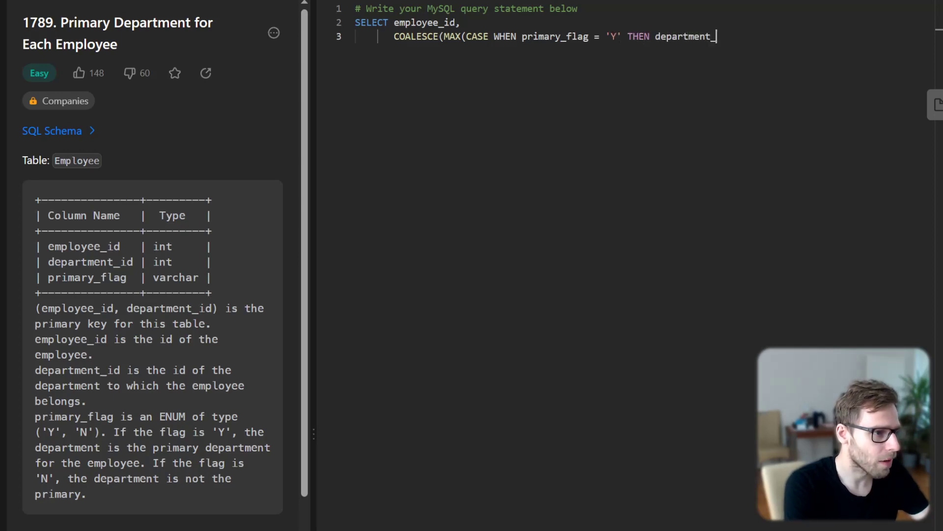
text(id END),)
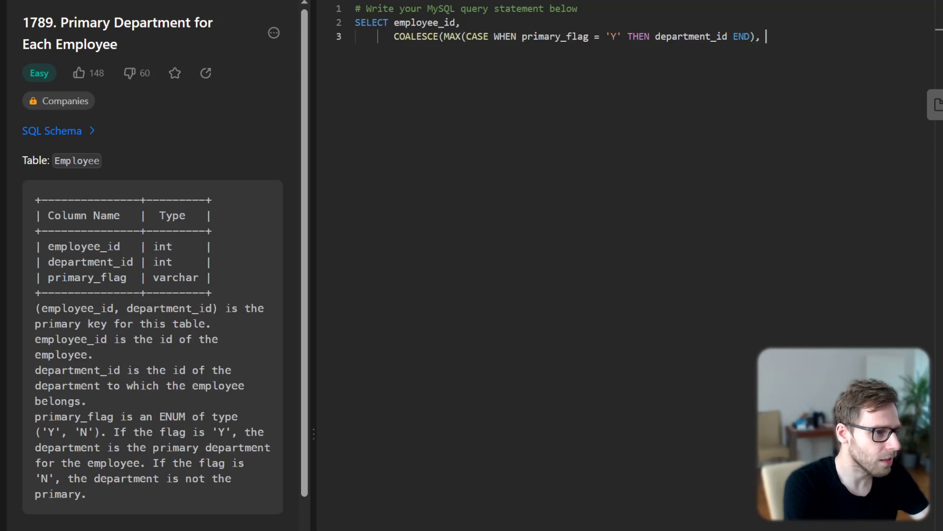
Fall back to MAX(department_id) and alias the result AS department_id
text(MAX()
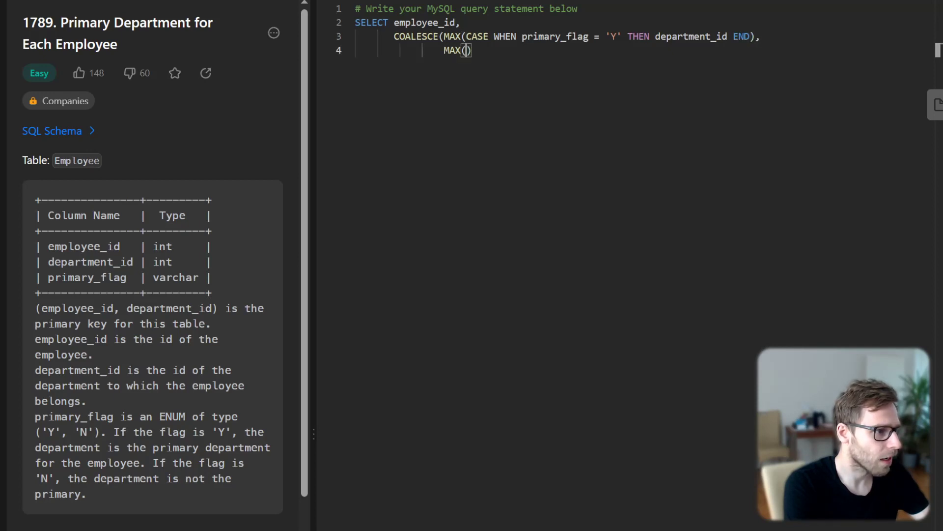
text(department_)
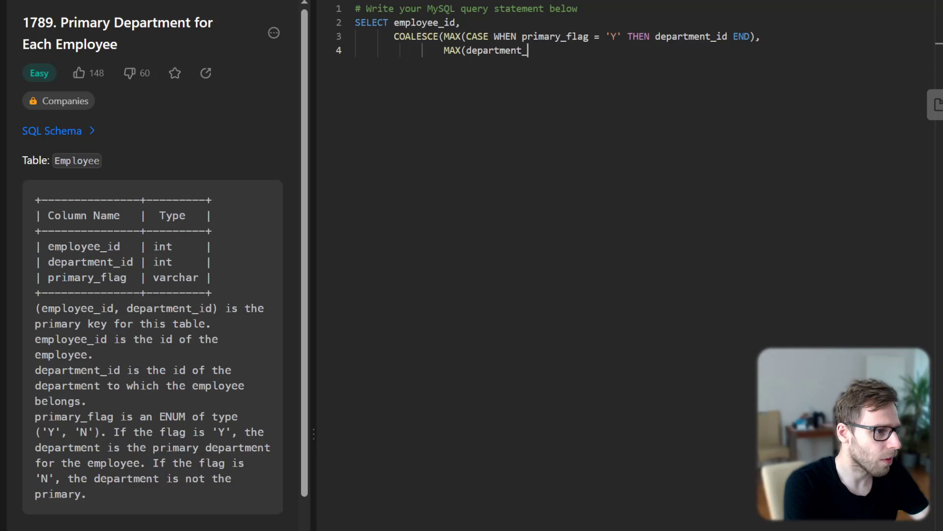
text(id)) AS de)
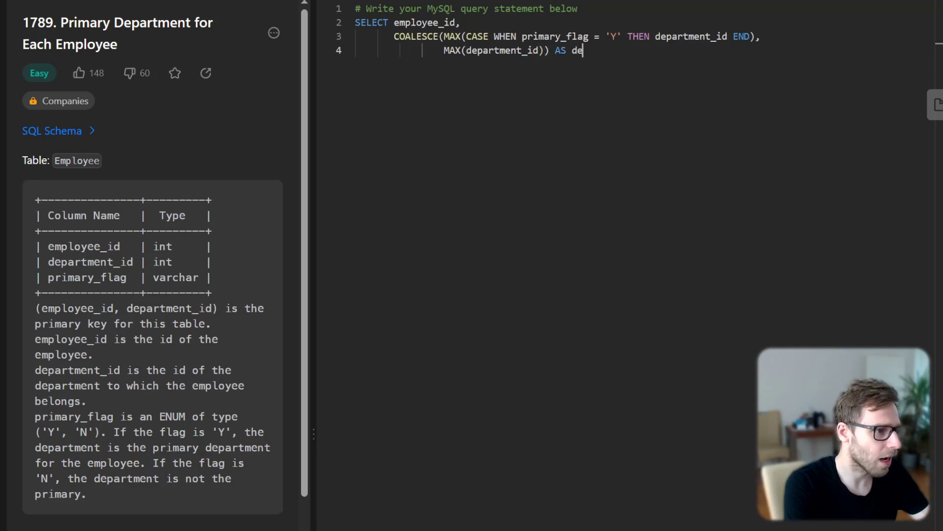
text(partment_id)
text(FROM Emplo)
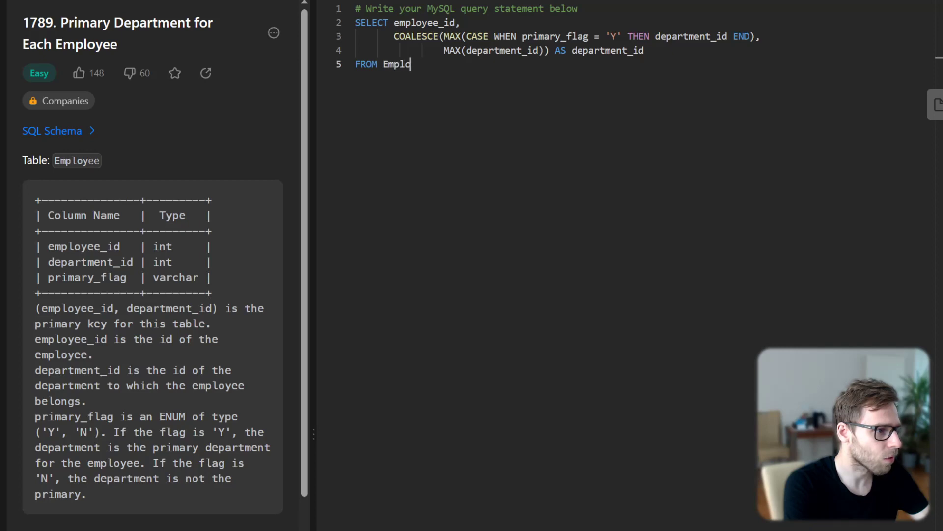
Finish with FROM Employee GROUP BY employee_id; and run the query
text(yee)
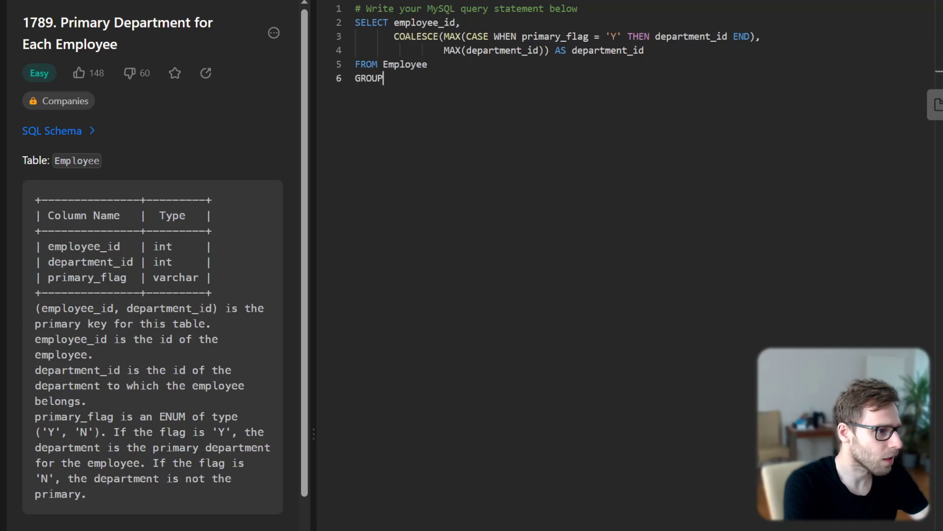
text(BY emplo)
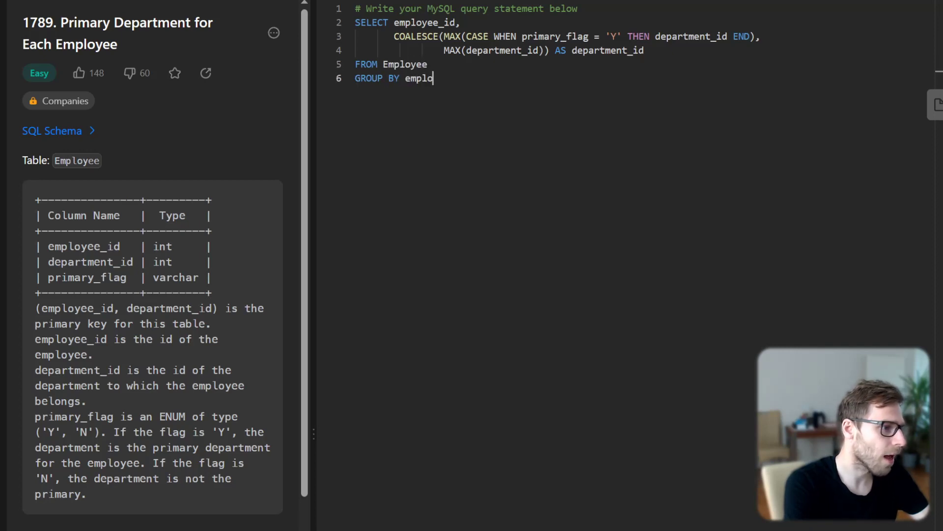
text(yee_id;)
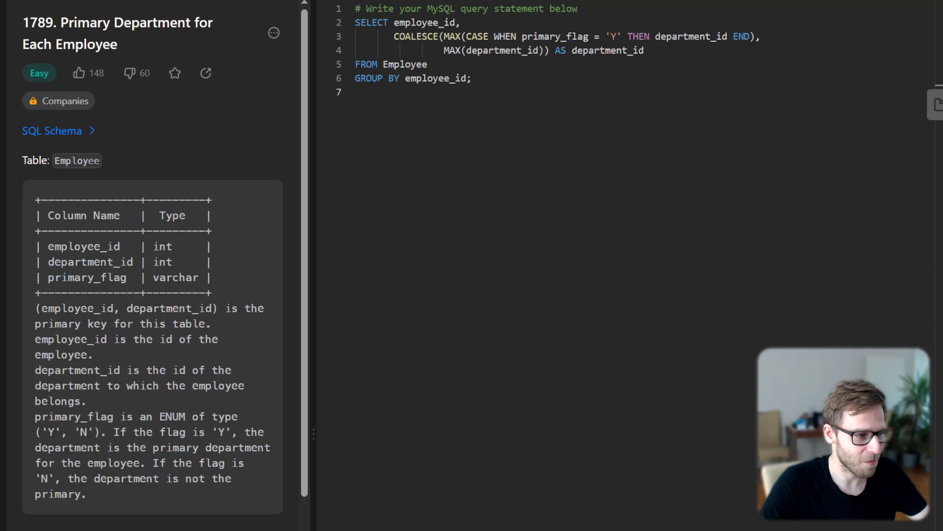
click(397, 160)
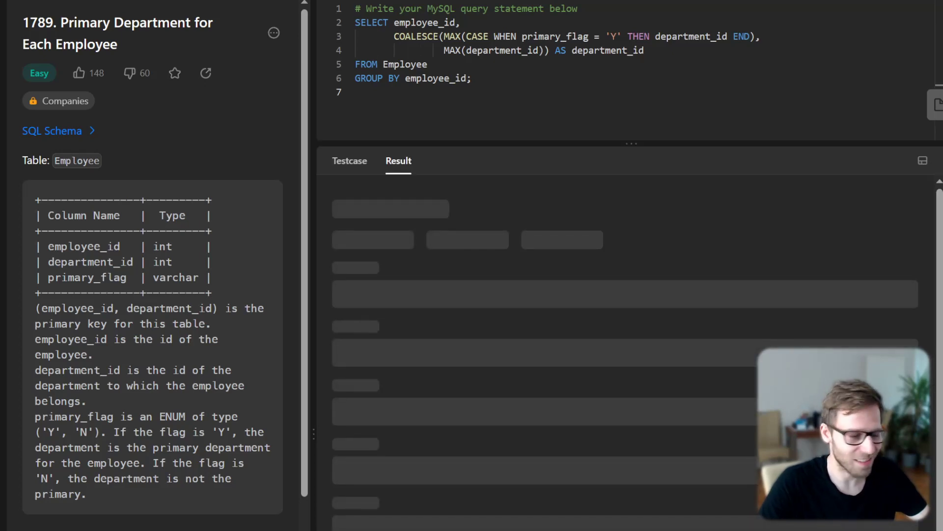